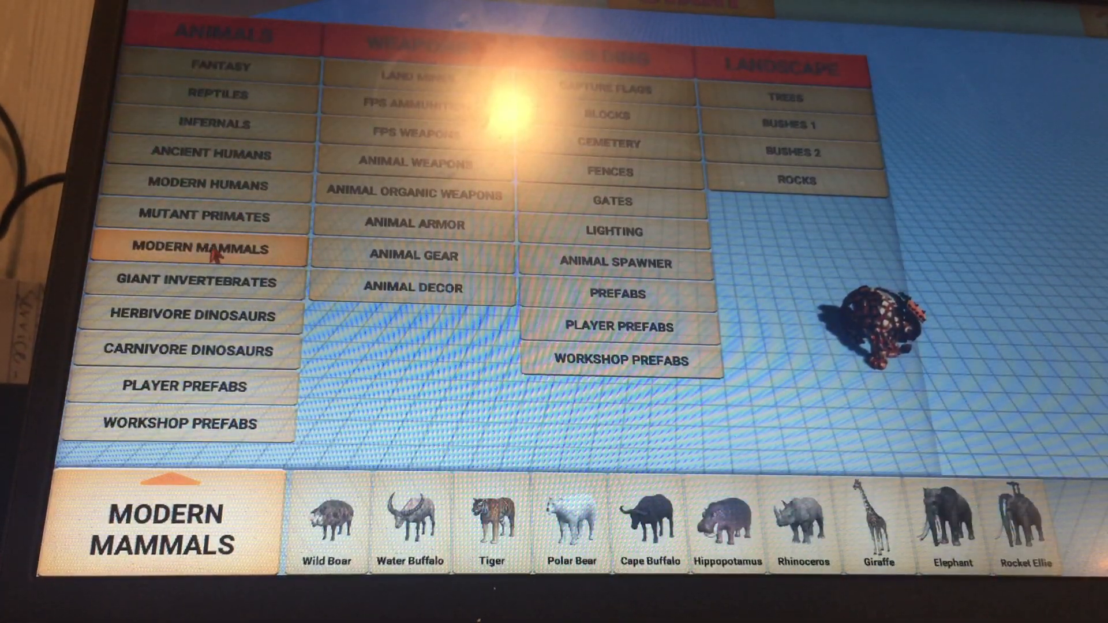
# Browse Herbivore Dinosaurs and Reptiles, then start the battle and let it run to VICTORY!
pyautogui.click(193, 317)
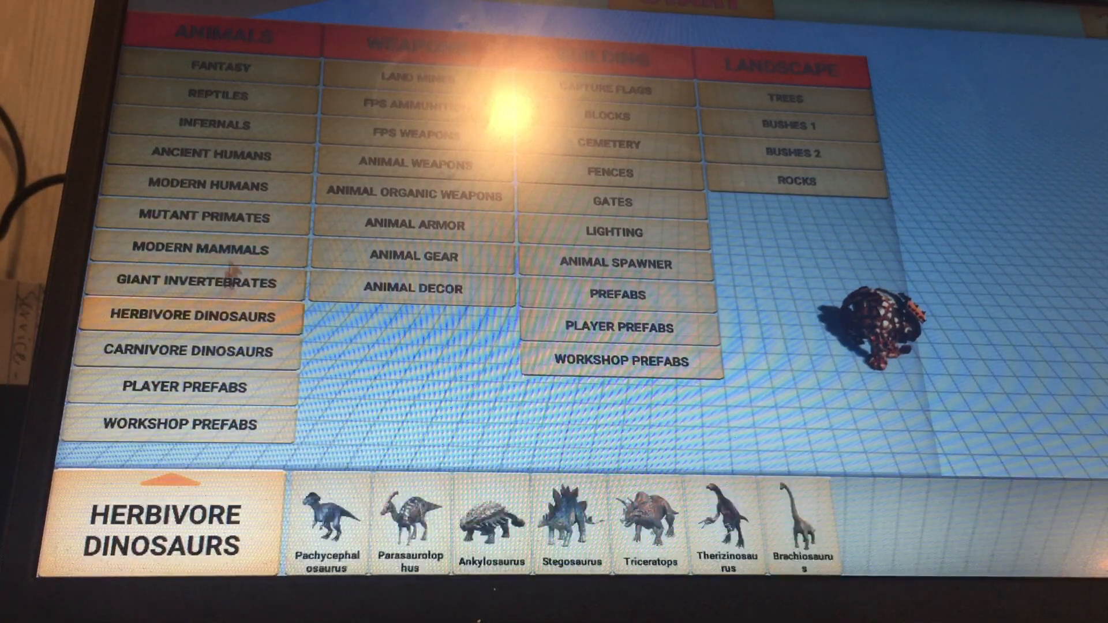
pyautogui.click(214, 97)
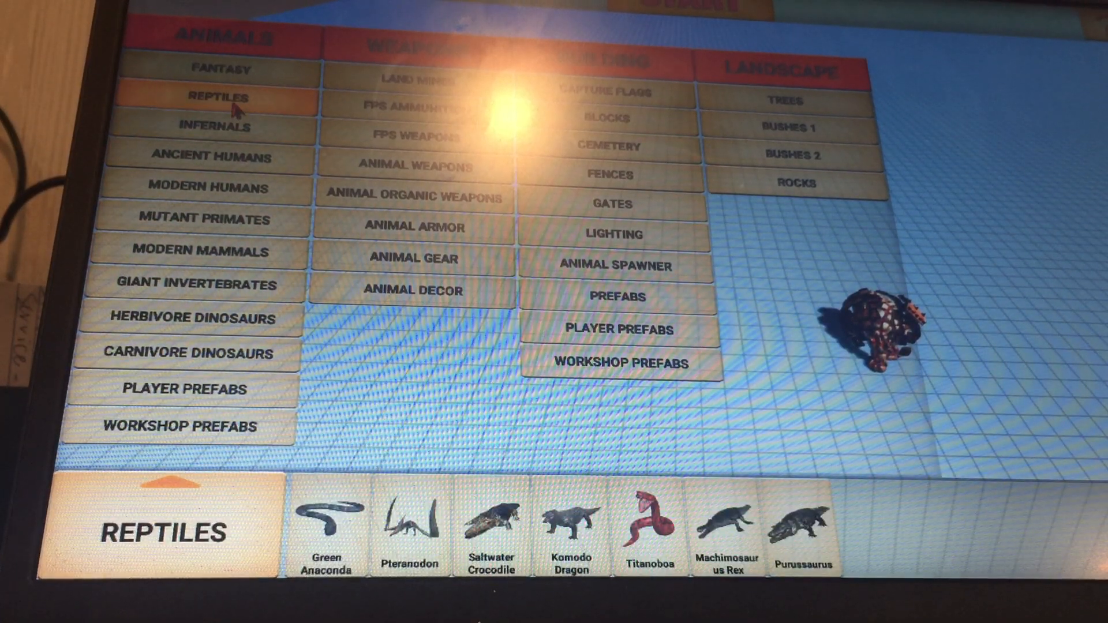
pyautogui.click(222, 68)
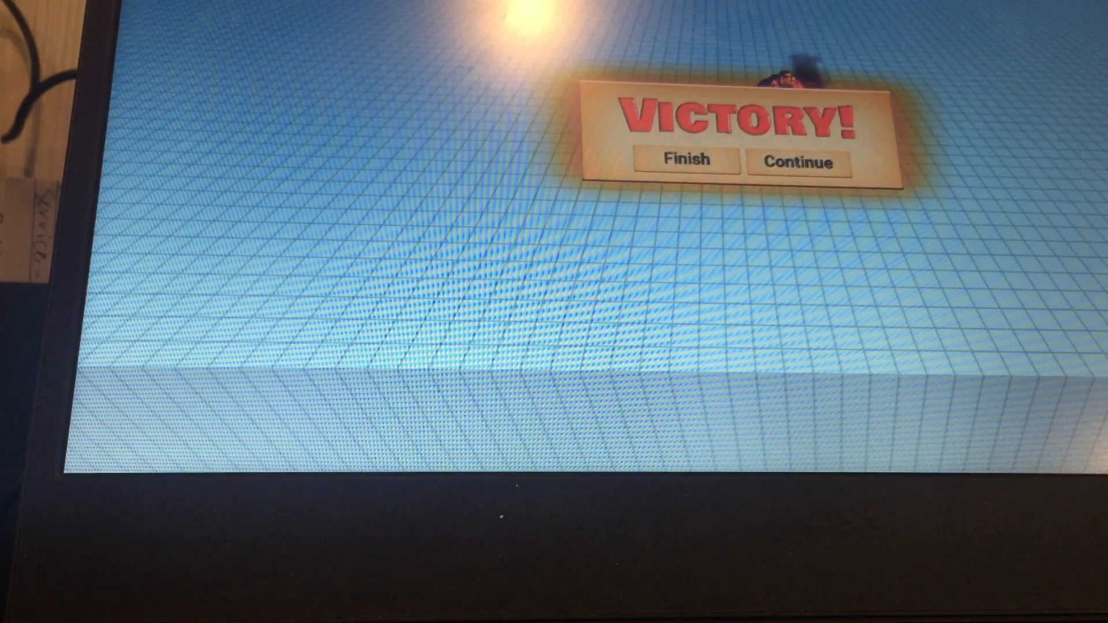
# Continue past the Victory popup and show the Animal Organic Weapons catalogue.
pyautogui.click(685, 158)
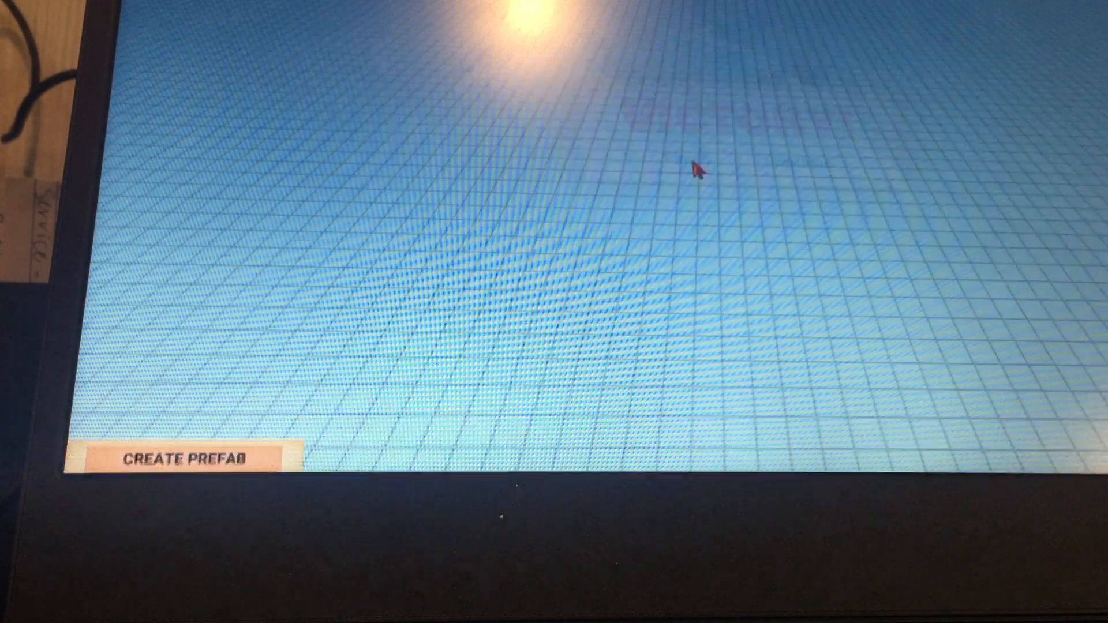
pyautogui.click(189, 458)
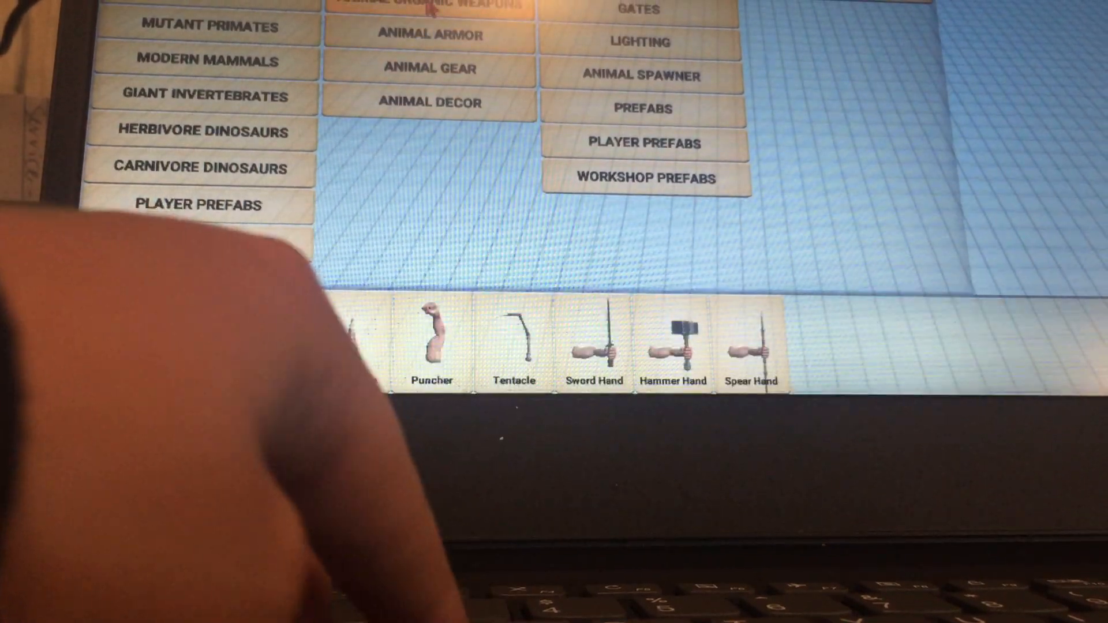
# Place the spiky black creature and arm it with a $50 Missile Launcher.
pyautogui.click(205, 60)
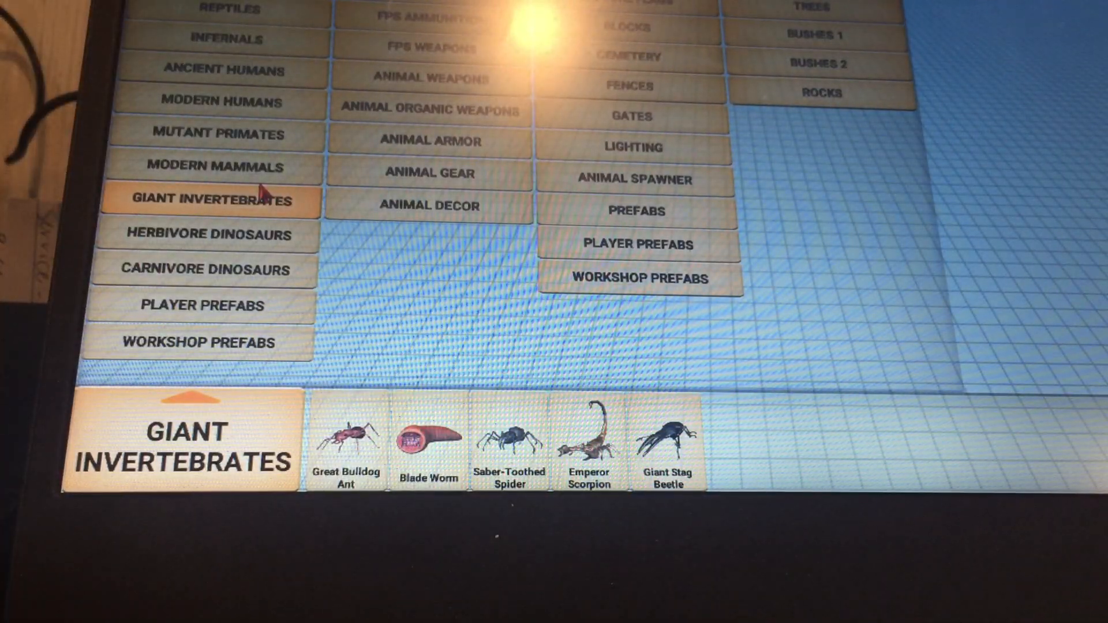
pyautogui.click(226, 39)
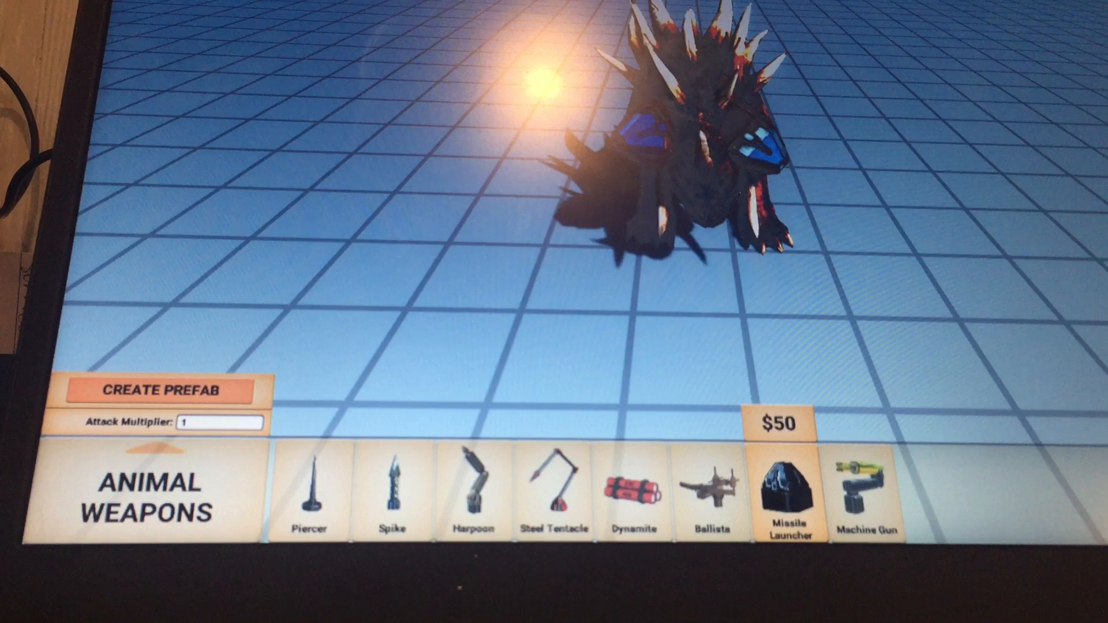
# Add a Machine Gun for a $150 total and begin creating a prefab.
pyautogui.click(870, 495)
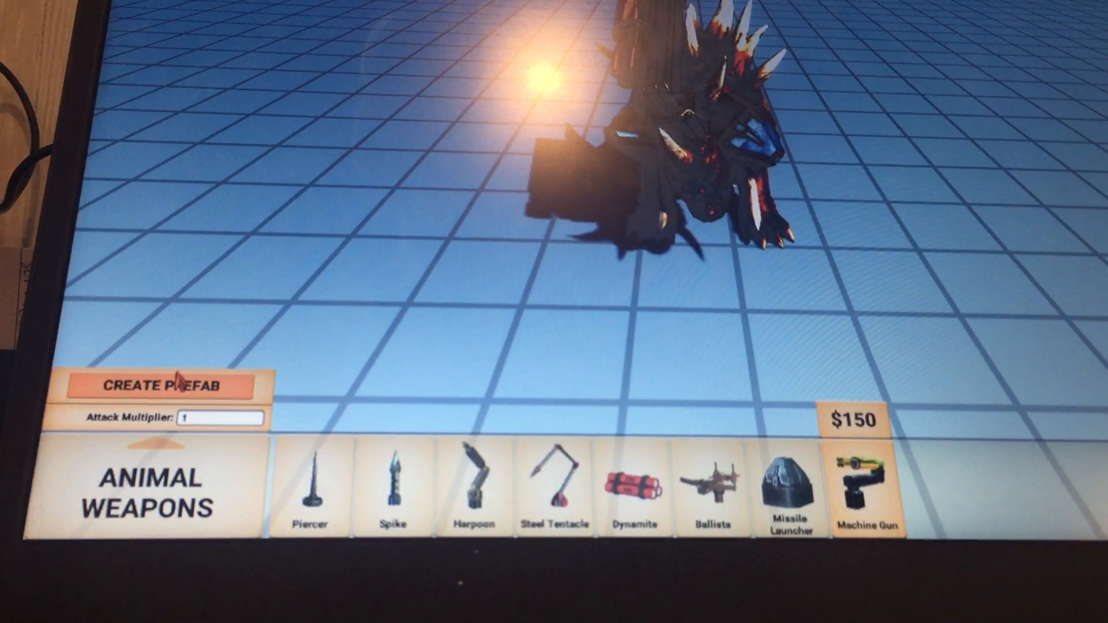
pyautogui.click(162, 386)
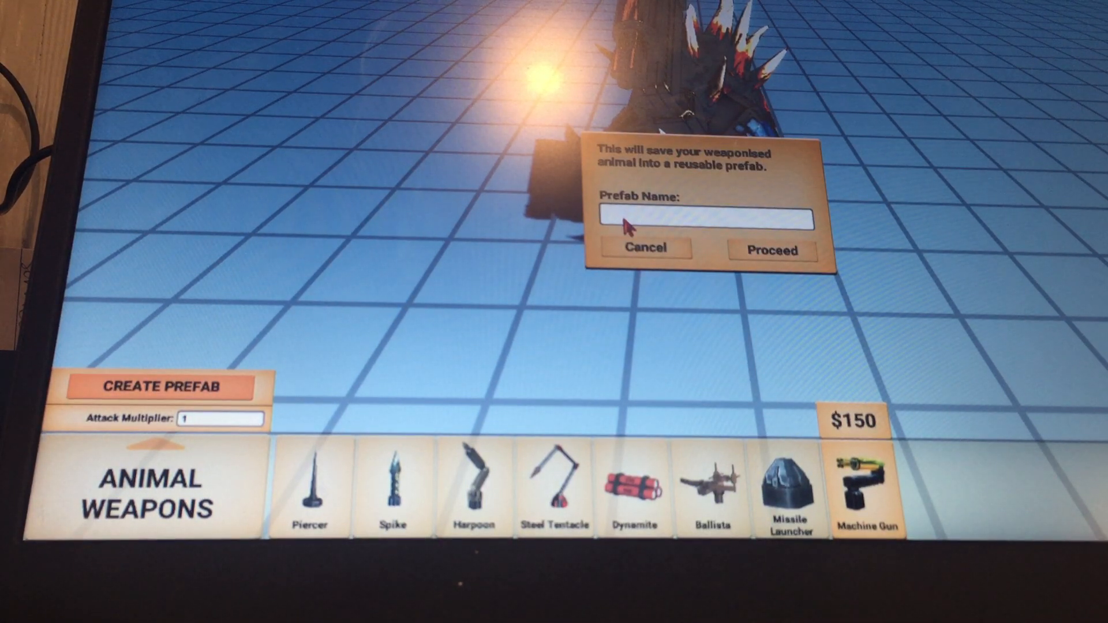
# Name the prefab 'hello' and proceed to save it.
pyautogui.write('he')
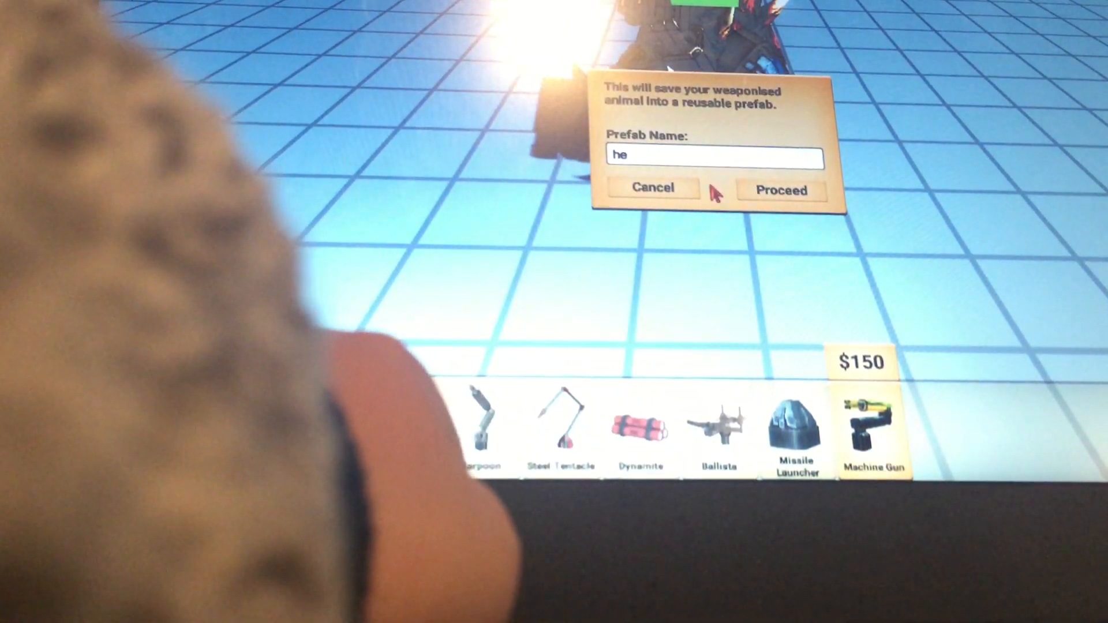
pyautogui.write('ll')
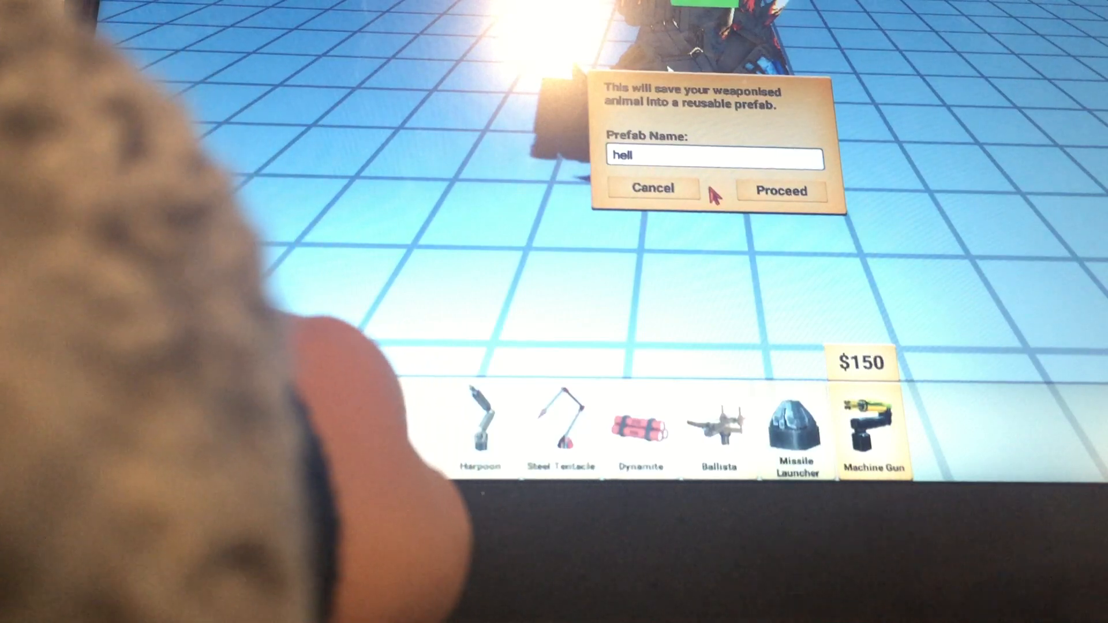
pyautogui.write('o')
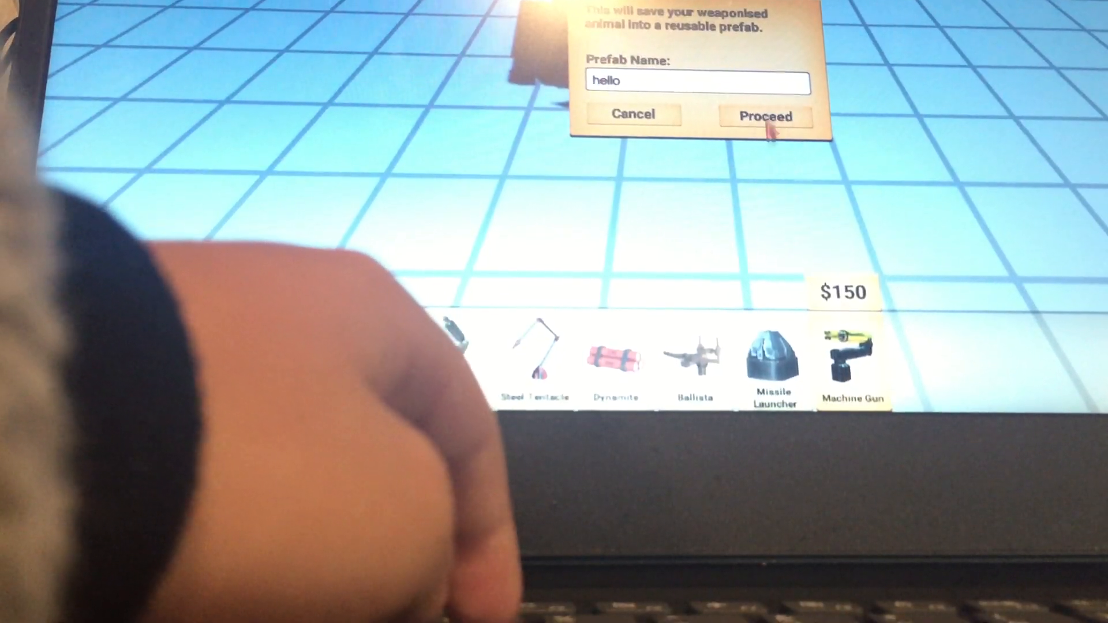
pyautogui.click(764, 116)
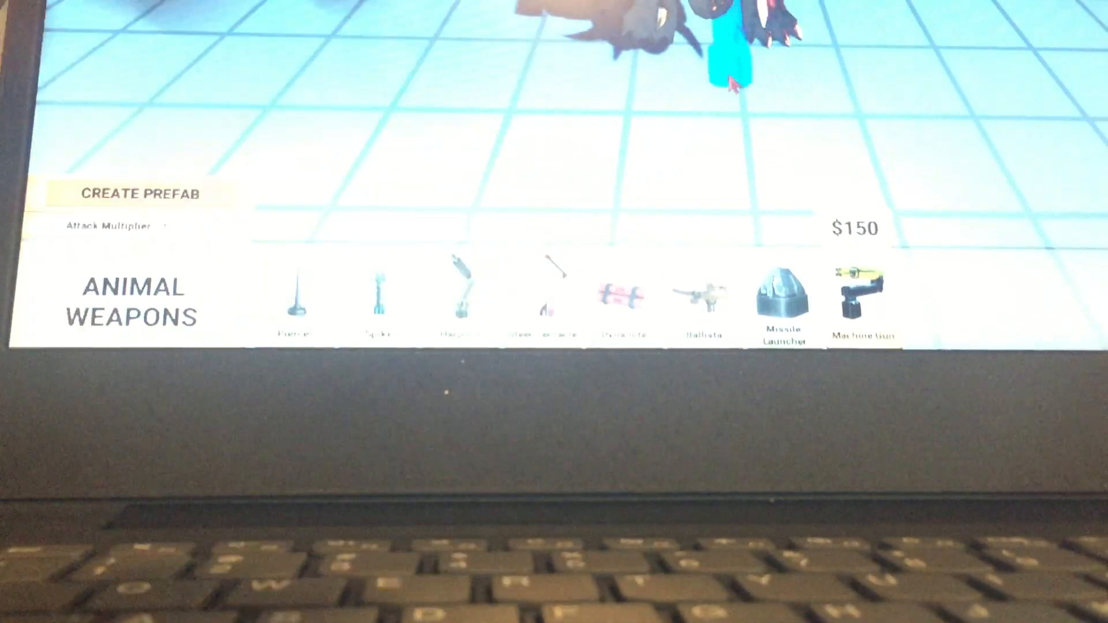